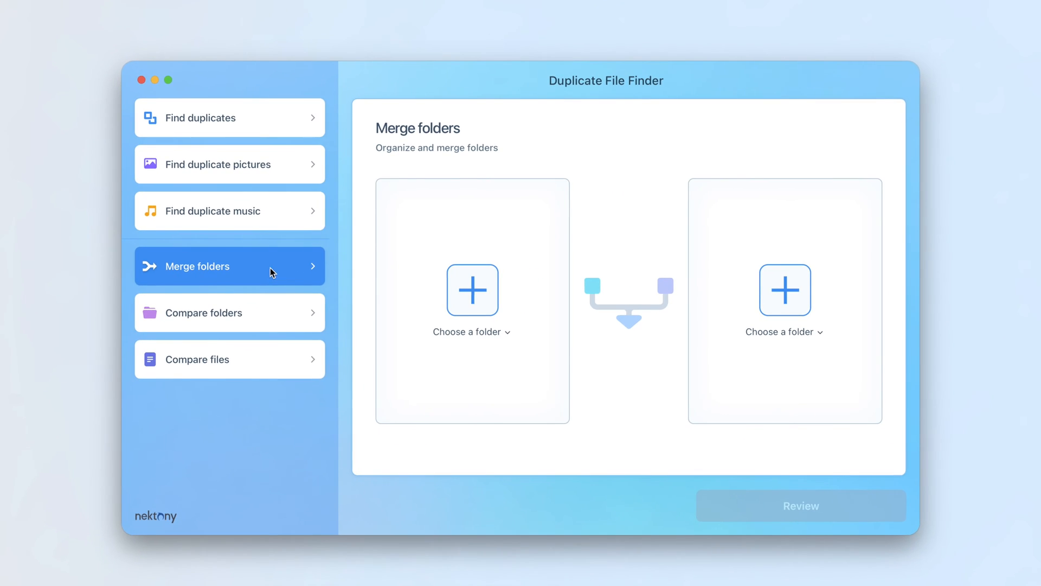
- Choose Folder 2 and Folder 1 from Files as the two folders to merge
left_click(472, 290)
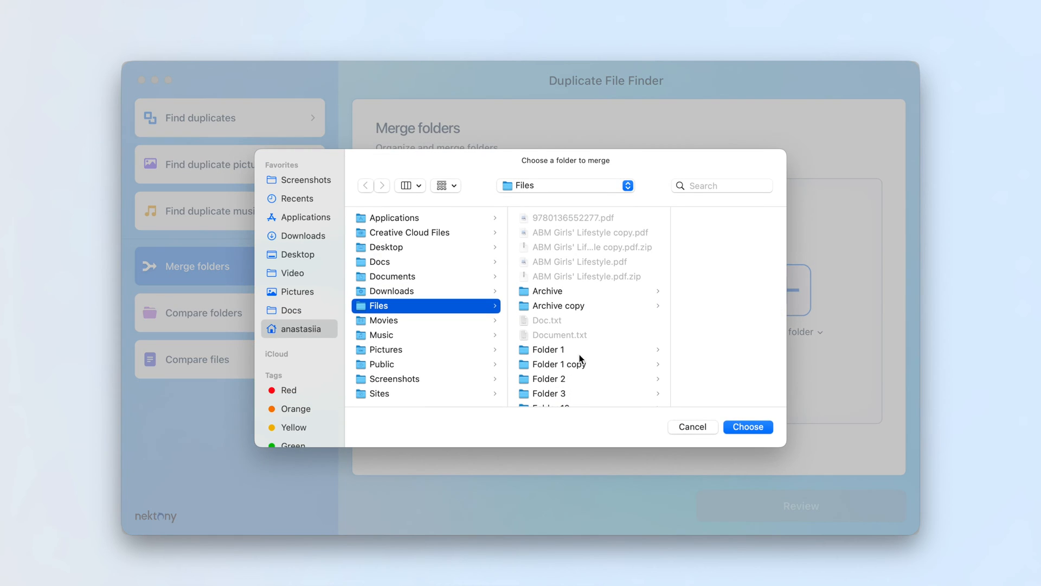
left_click(748, 426)
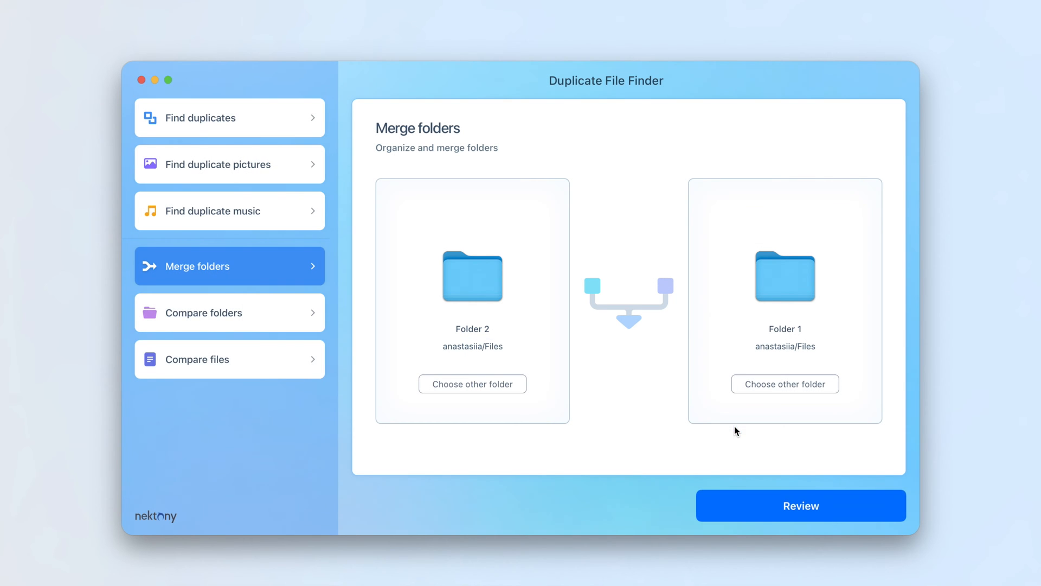
- Review with direction 'Move to: Folder 2', merge Folder 1 into Folder 2 and close the success message
left_click(801, 505)
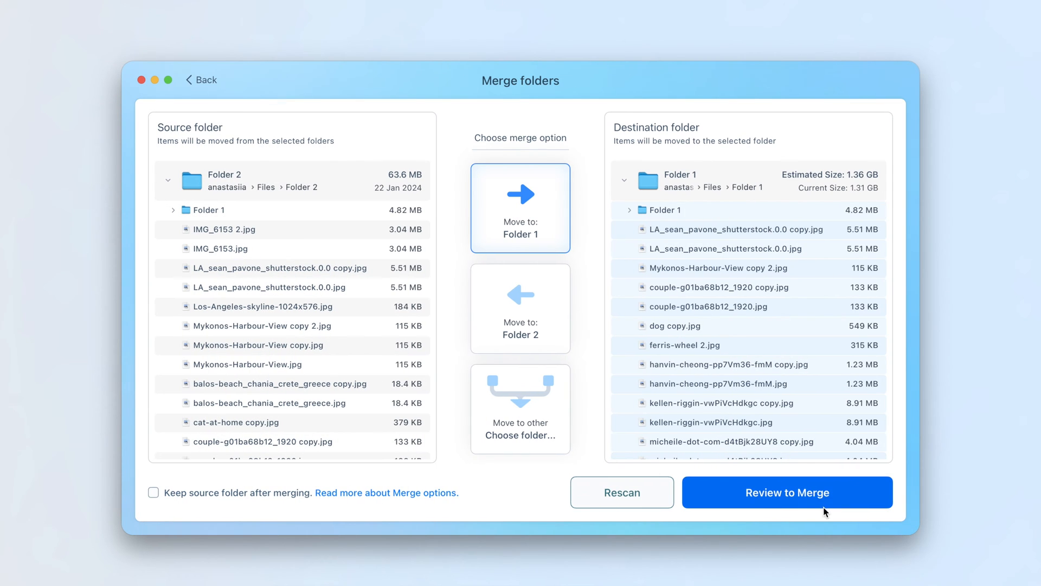
left_click(520, 308)
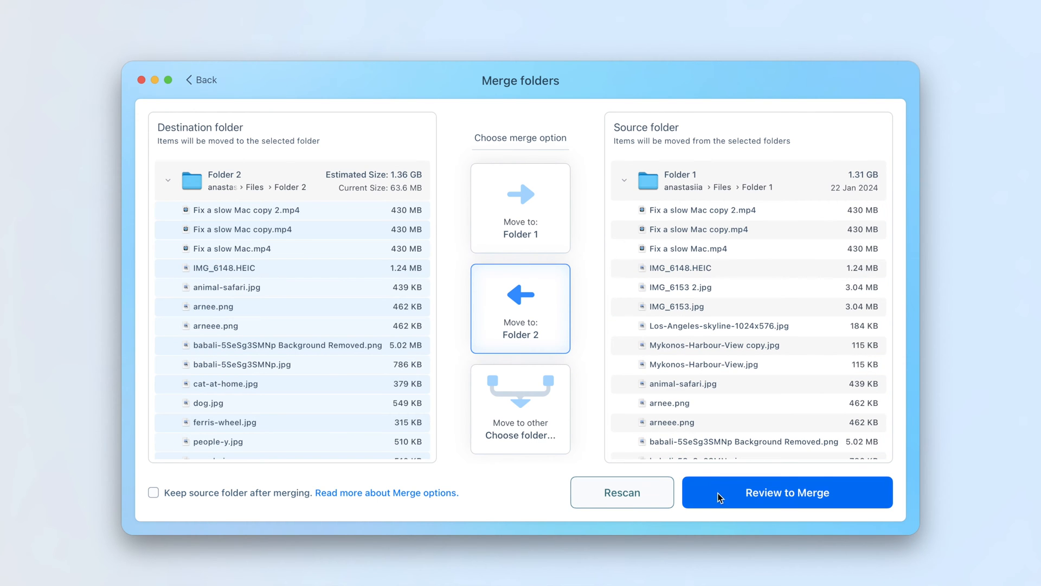
left_click(787, 493)
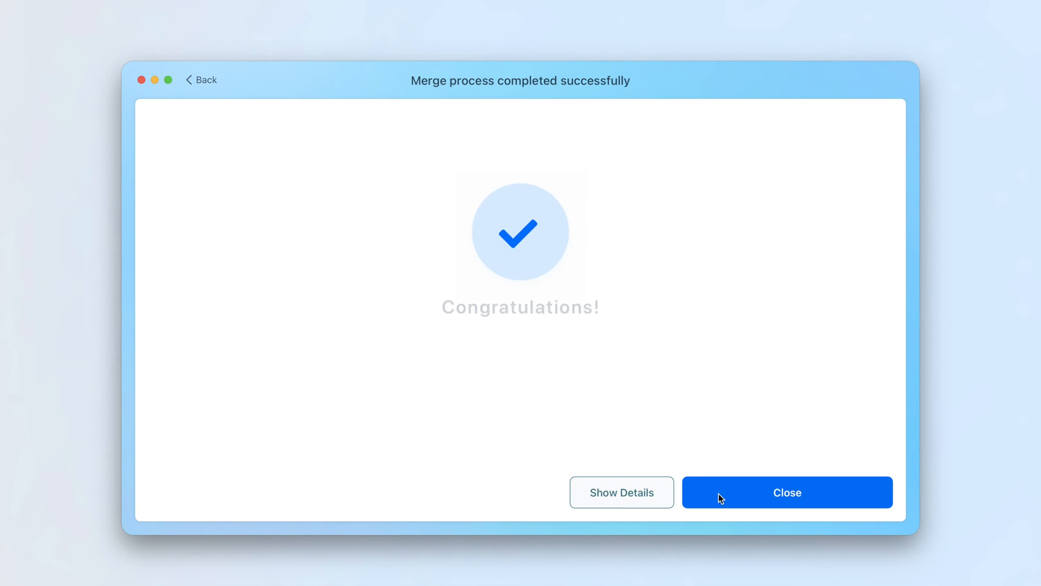
left_click(787, 492)
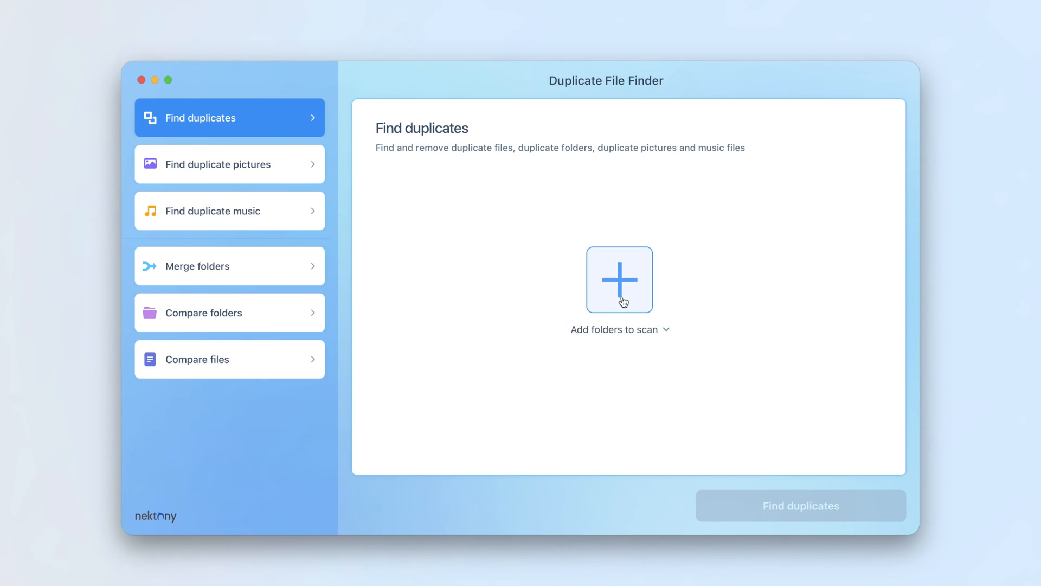
- Add the Files folder and run a duplicate scan, finding 3.32 GB of duplicates
left_click(620, 279)
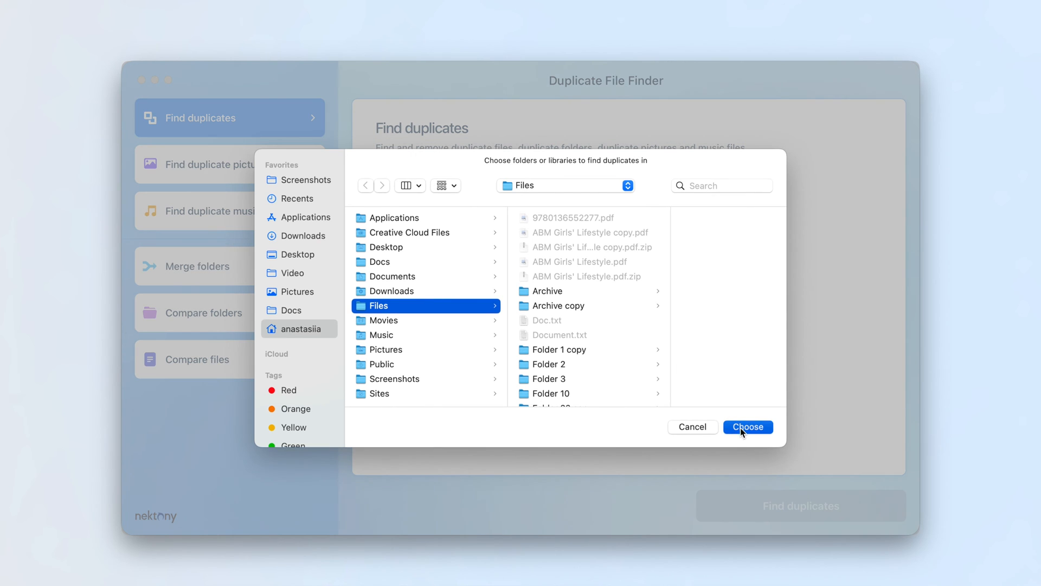
left_click(747, 426)
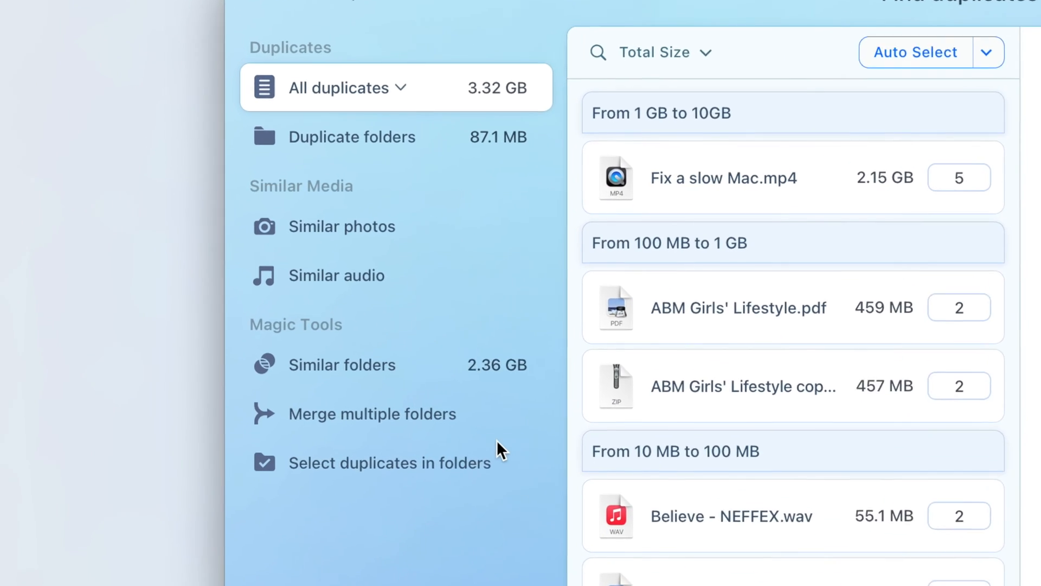
- Start a multiple-folder merge with Photos as the destination folder
left_click(372, 414)
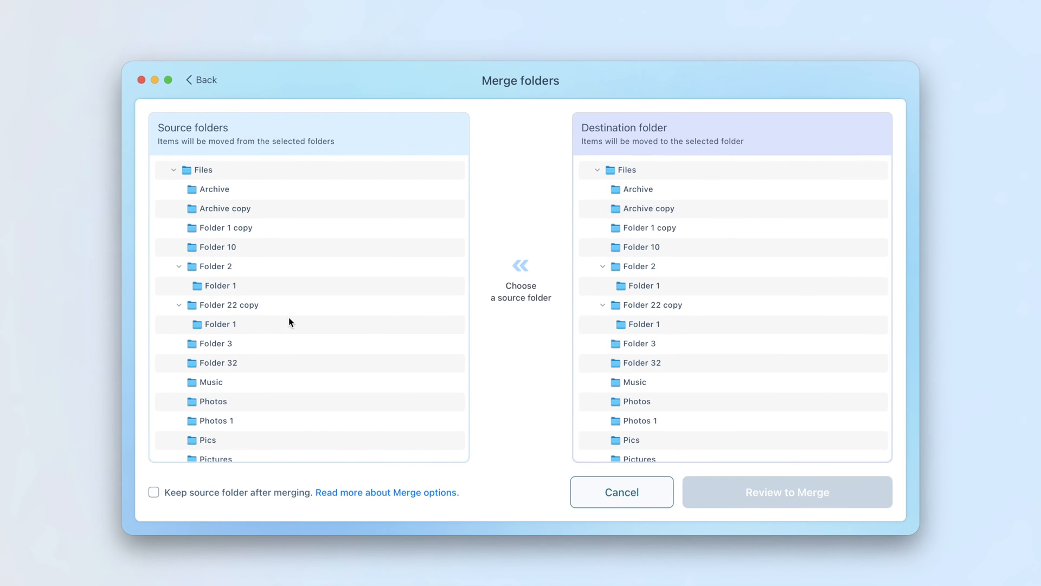
left_click(634, 401)
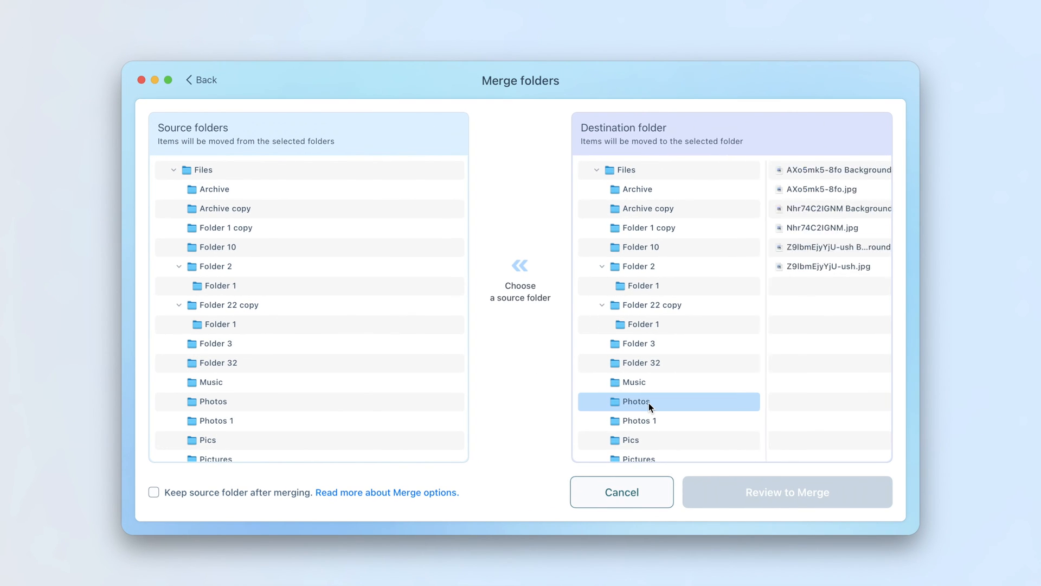
- Tick Folder 2's Folder 1, Folder 22 copy's Folder 1 and Folder 3 as sources
left_click(218, 285)
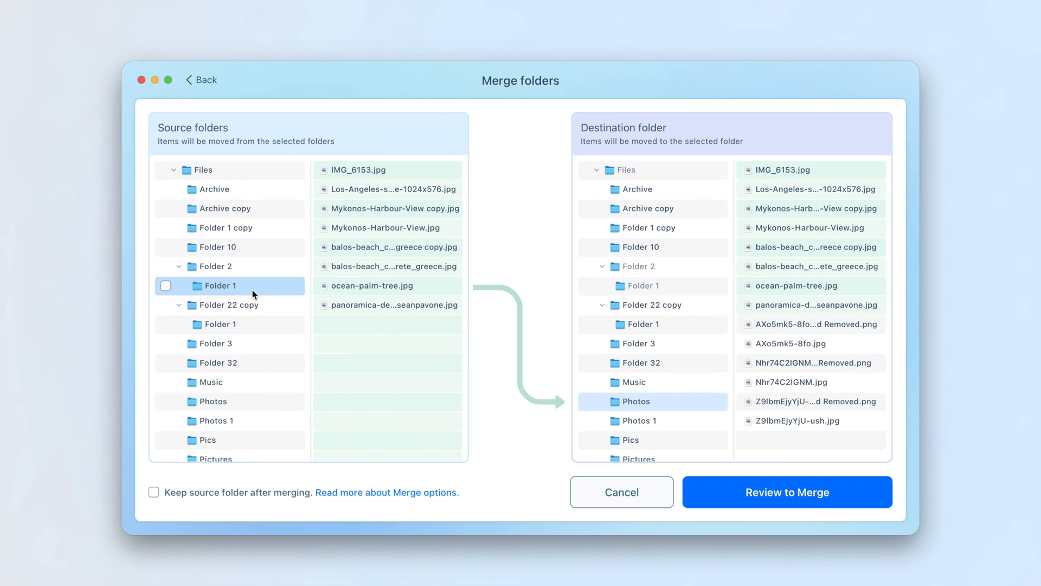
left_click(164, 285)
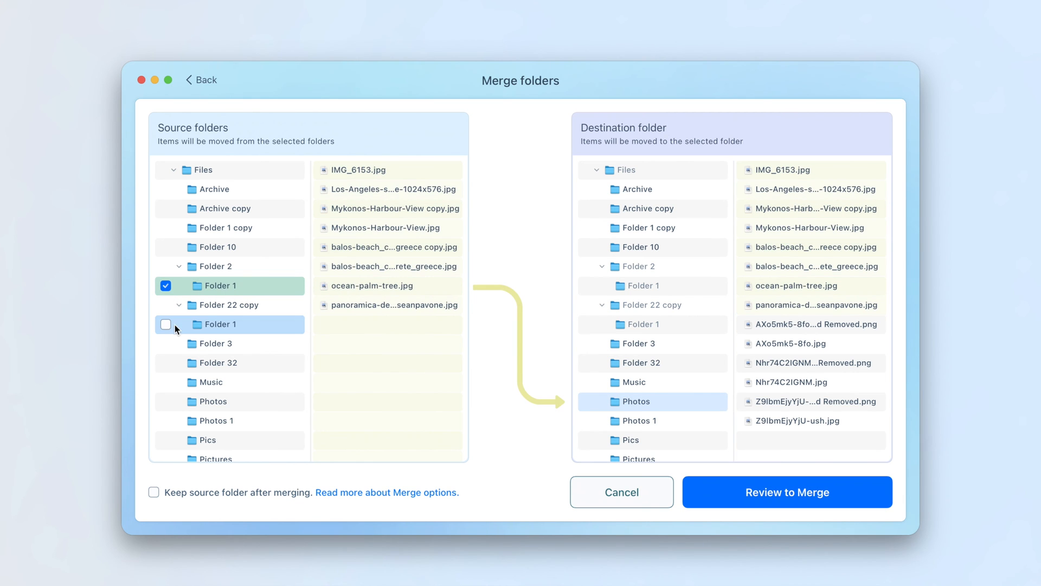
left_click(164, 324)
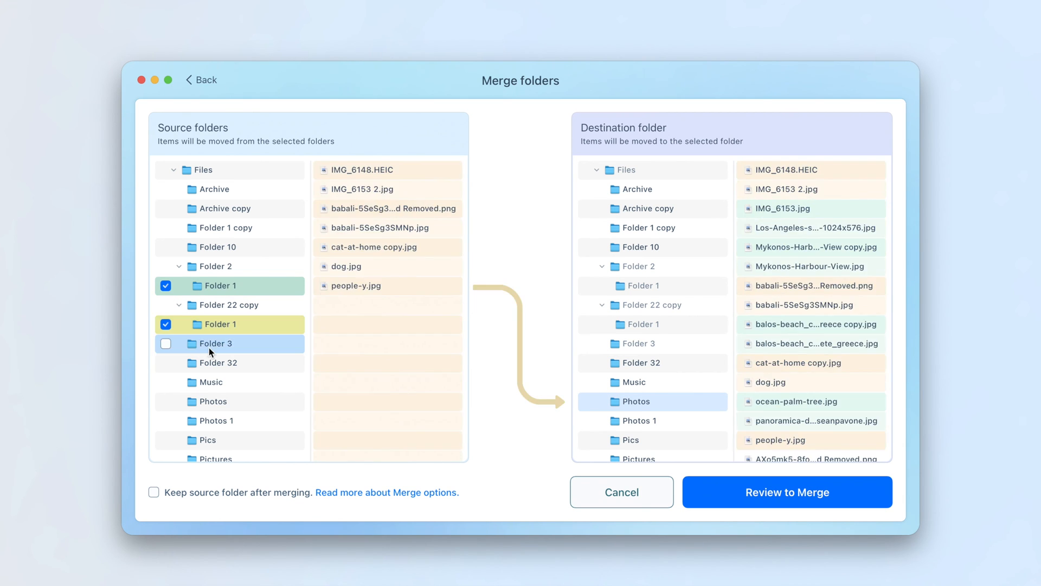
left_click(165, 344)
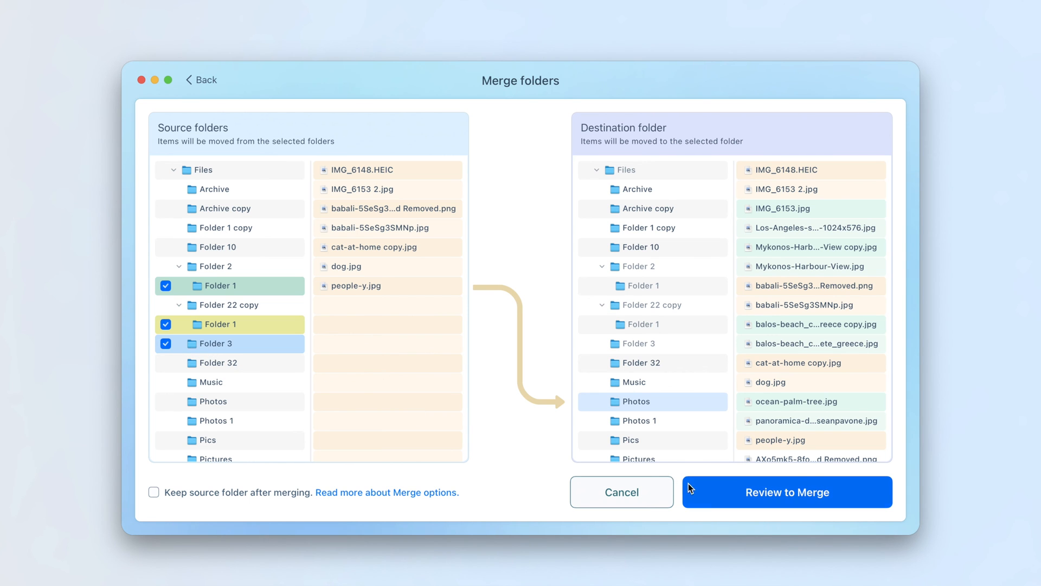
- Review and merge the three source folders into Photos, moving 15 items
left_click(788, 491)
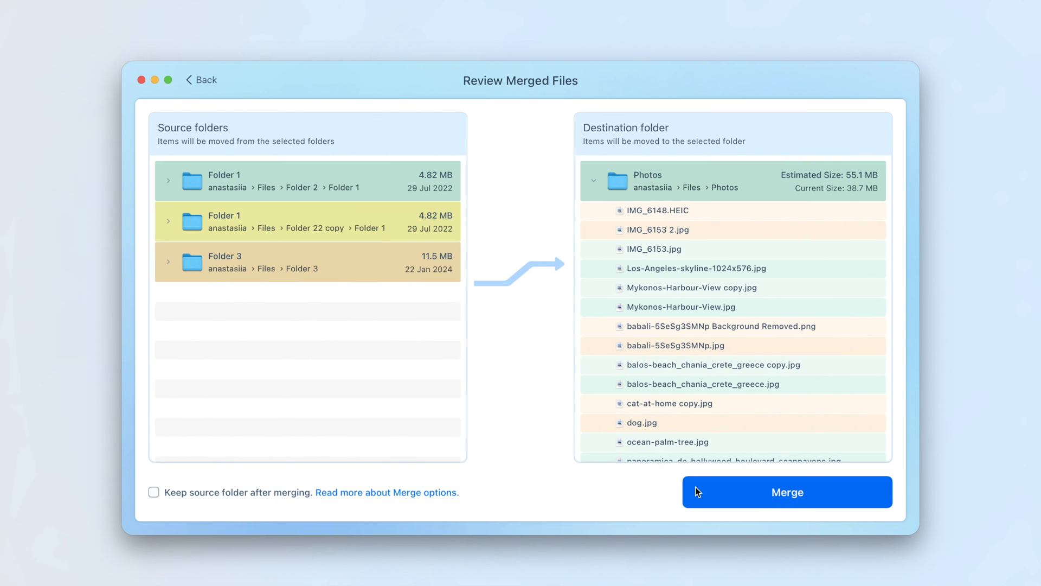
left_click(786, 491)
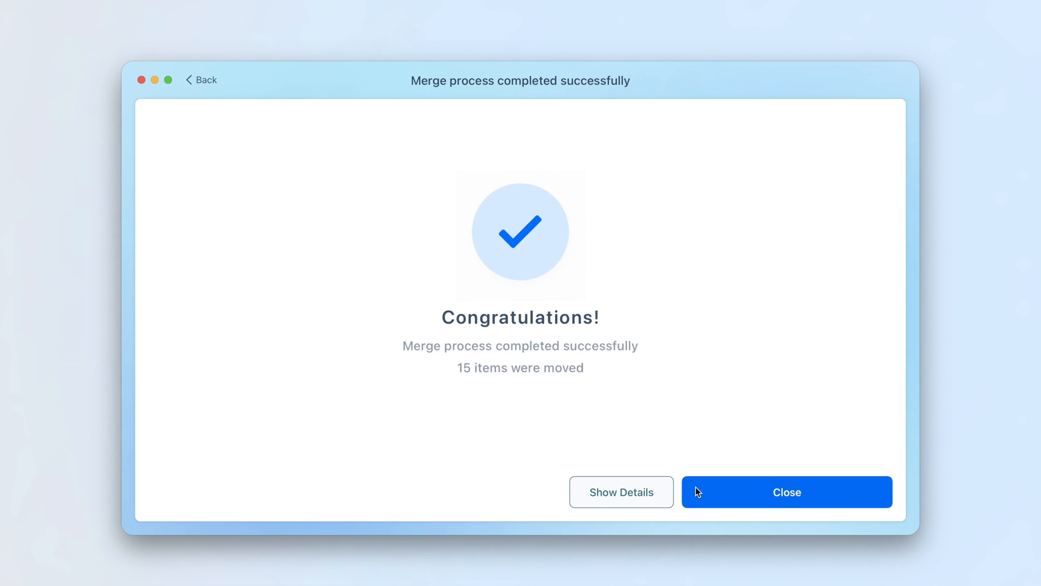